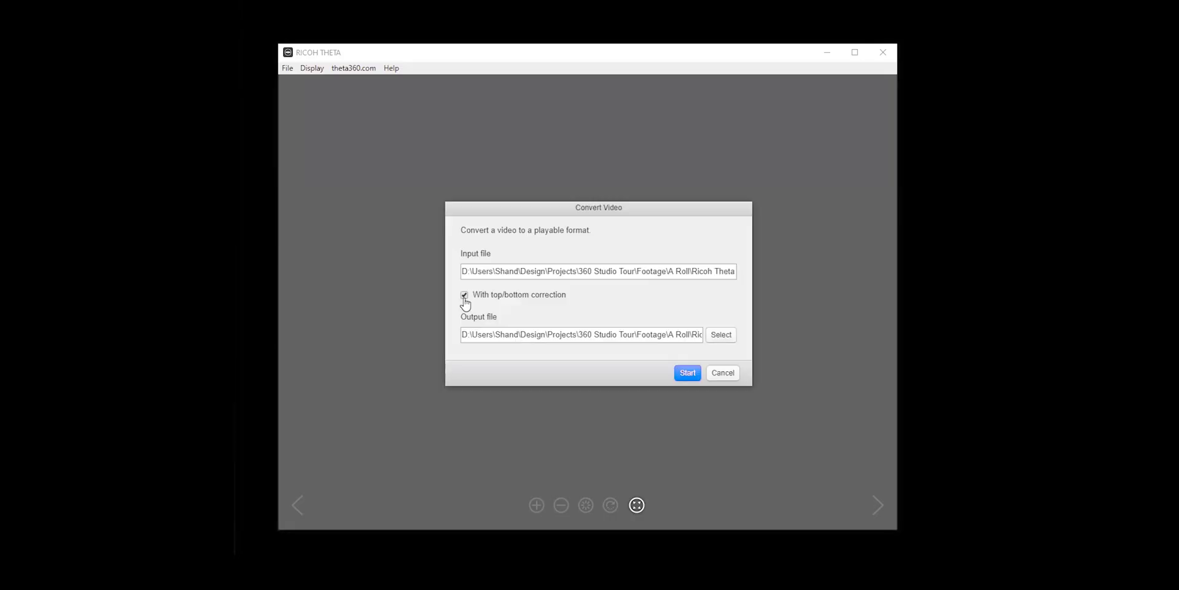
# Start converting the 360 footage in RICOH THETA with top/bottom correction enabled
pyautogui.click(686, 372)
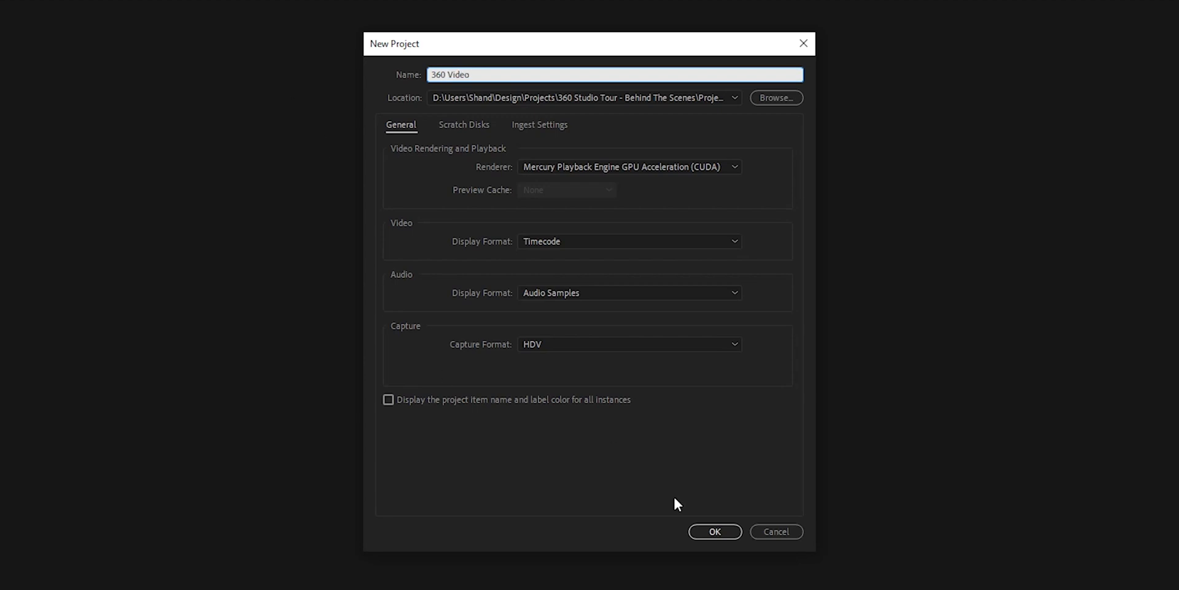
# Confirm the project, create a VR Monoscopic 1920x960 - Ambisonics sequence, and switch to the Audio workspace
pyautogui.click(714, 530)
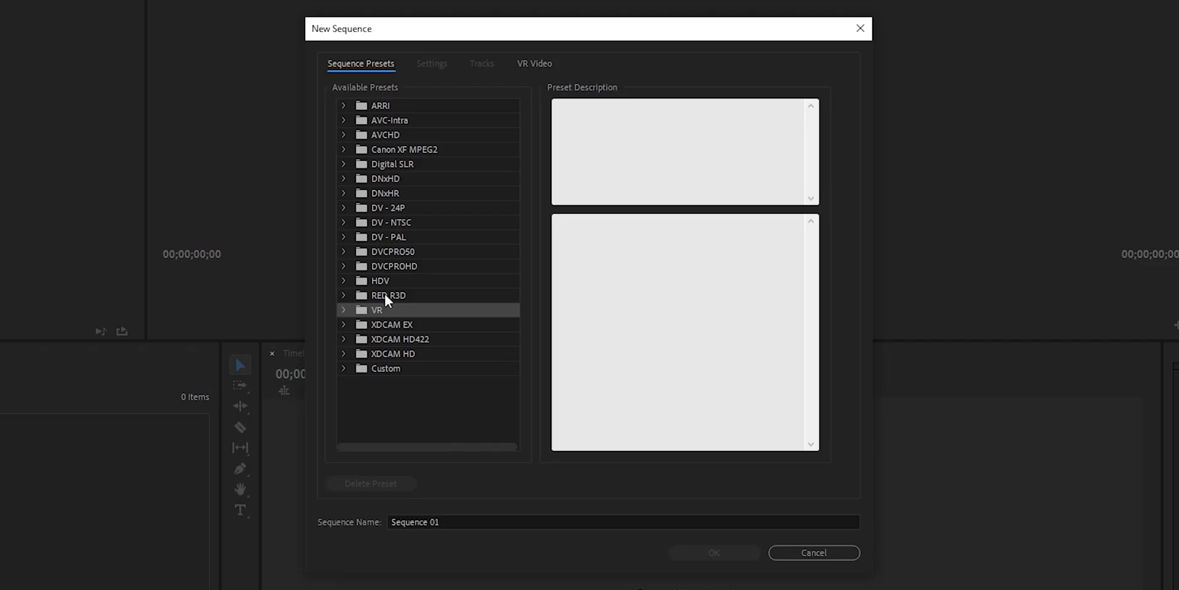
pyautogui.click(343, 309)
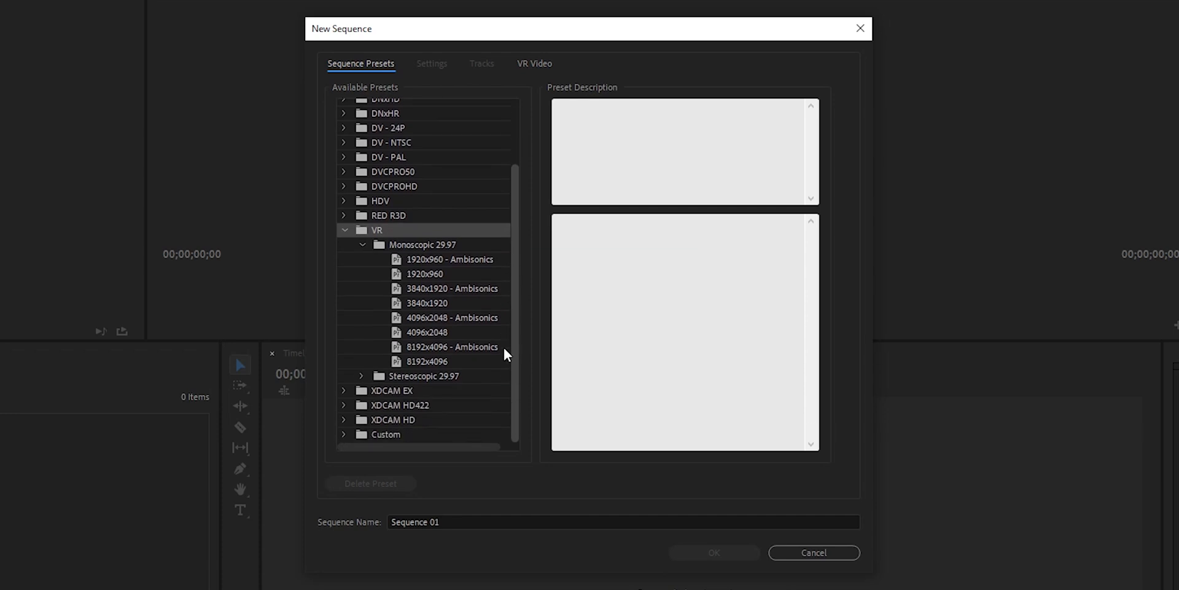
pyautogui.click(450, 259)
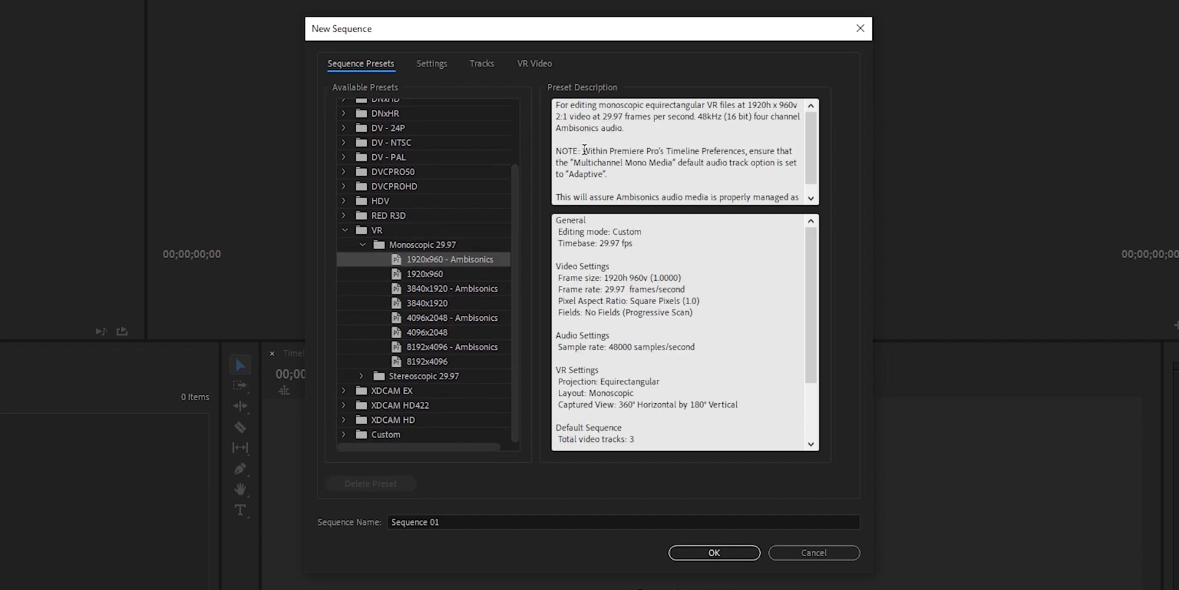
pyautogui.moveTo(583, 151); pyautogui.dragTo(609, 174)
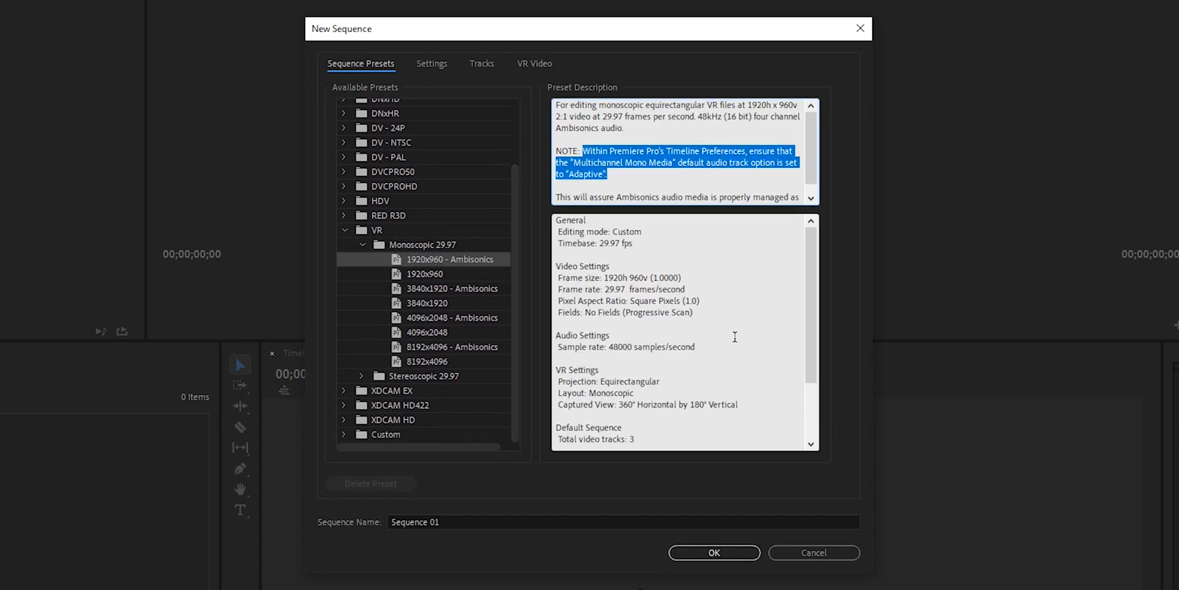
pyautogui.click(712, 552)
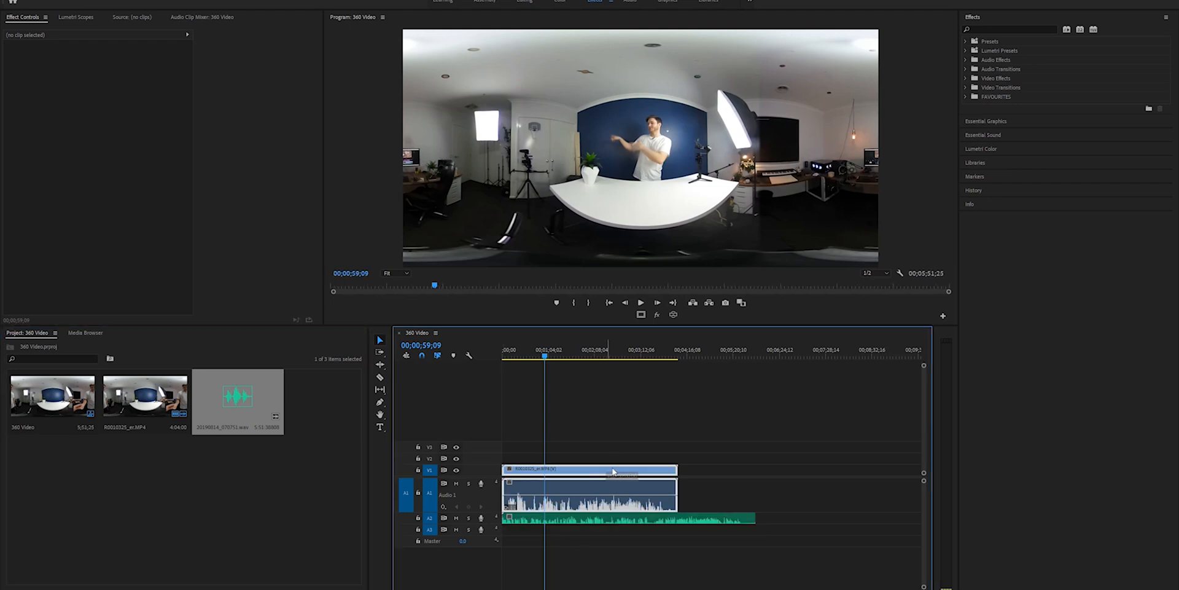
pyautogui.rightClick(589, 469)
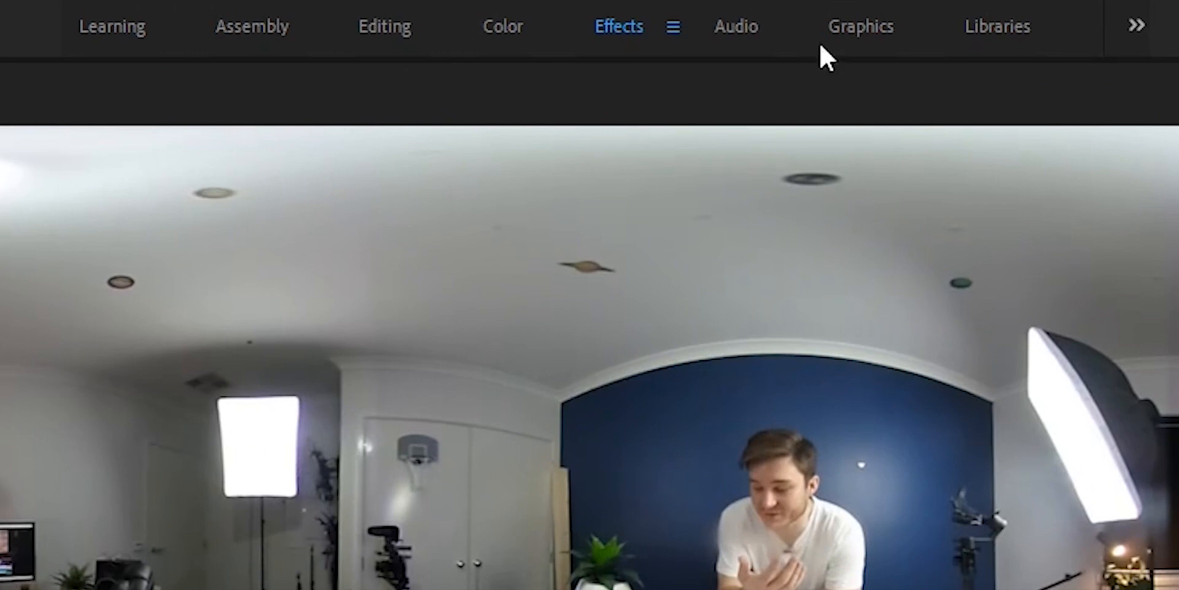
pyautogui.click(736, 26)
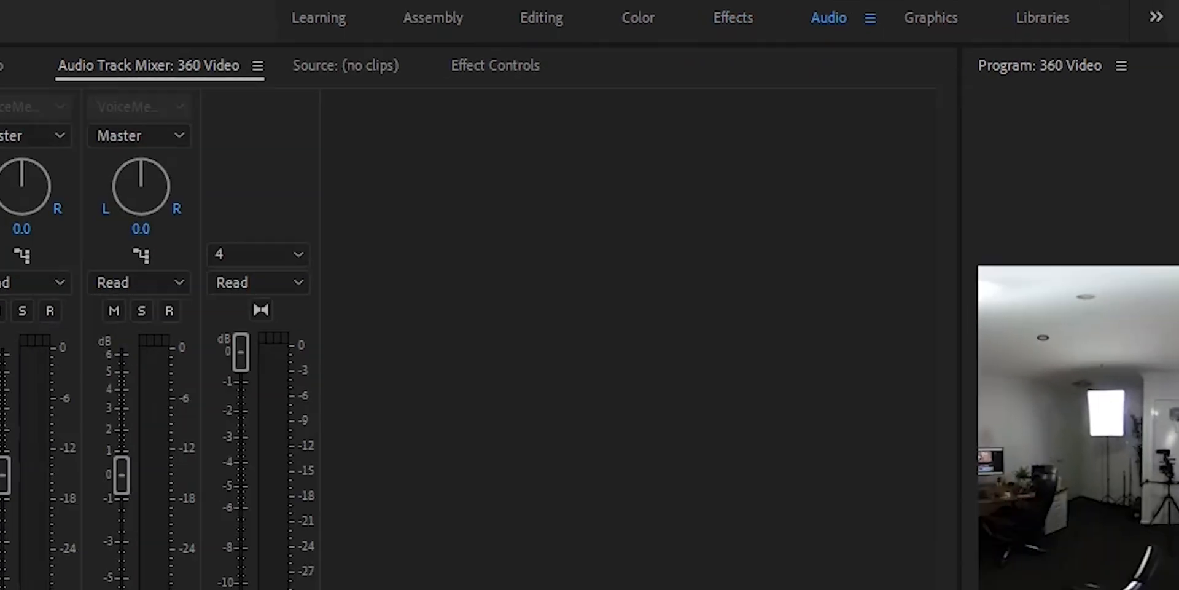
# Add Panner - Ambisonics at pan 97.2 to audio track 2, and Binauralizer - Ambisonics to Master
pyautogui.click(380, 75)
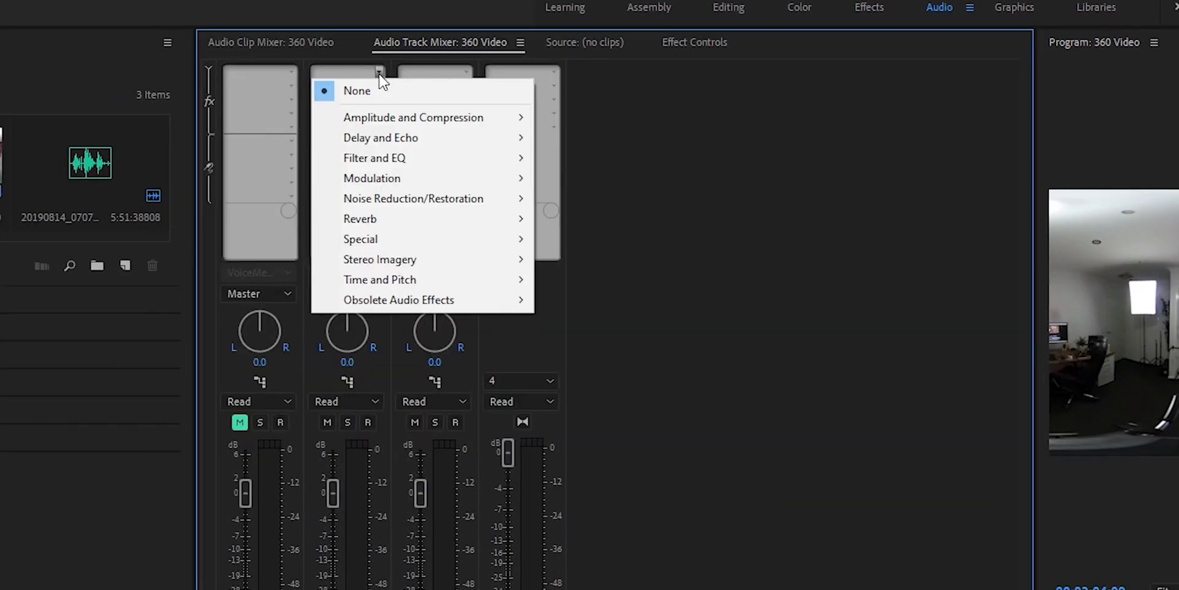
pyautogui.moveTo(359, 239)
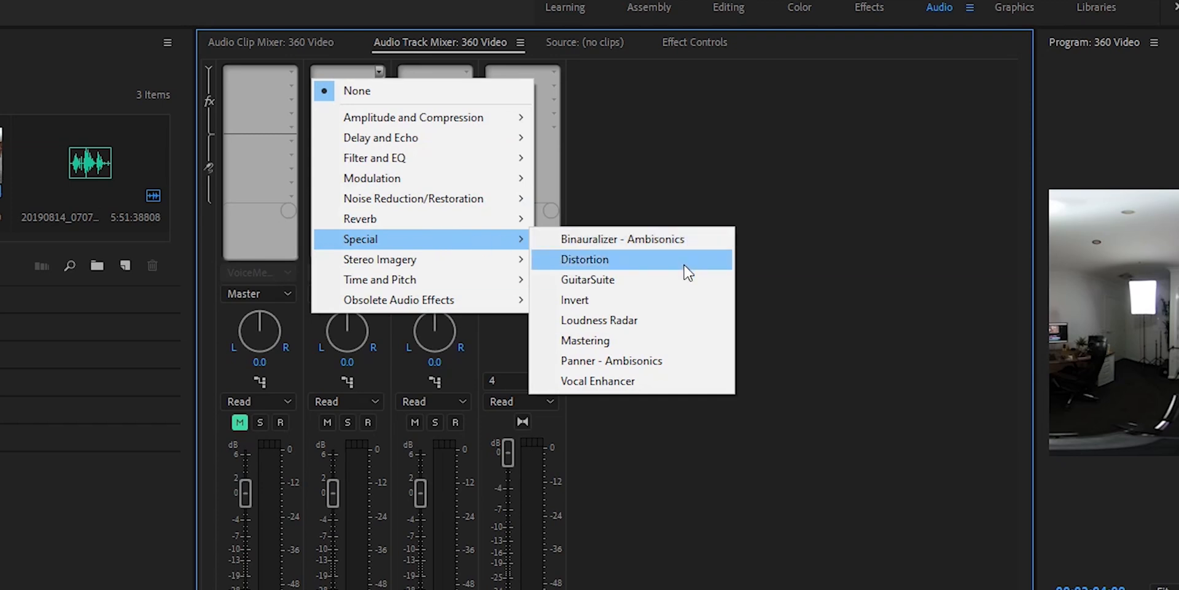
pyautogui.click(610, 360)
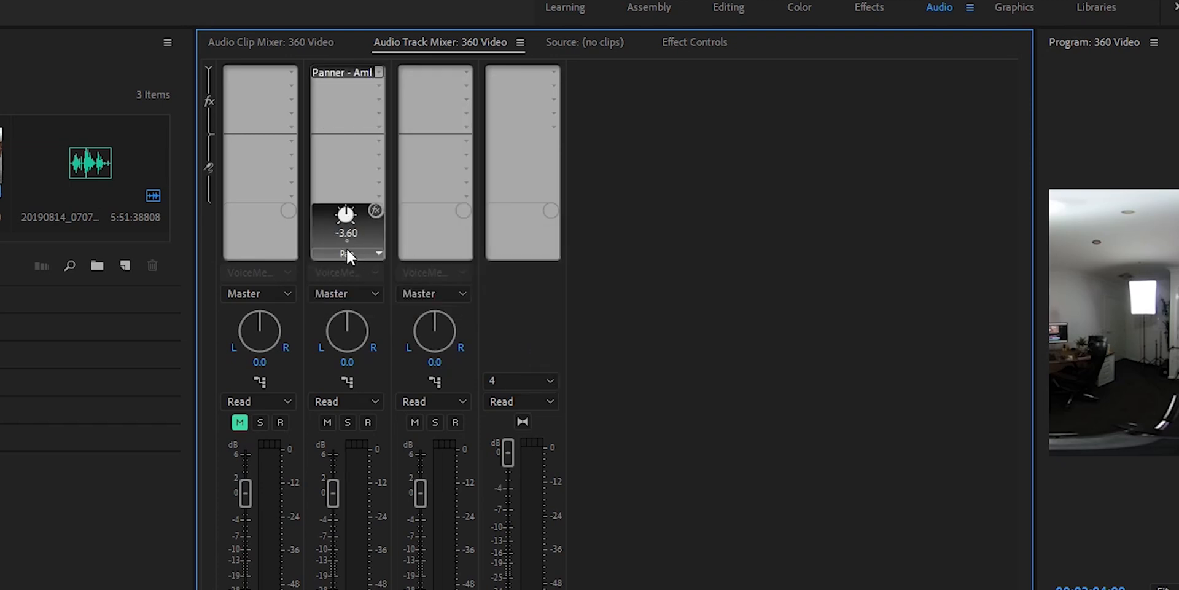
pyautogui.moveTo(346, 213); pyautogui.dragTo(324, 264)
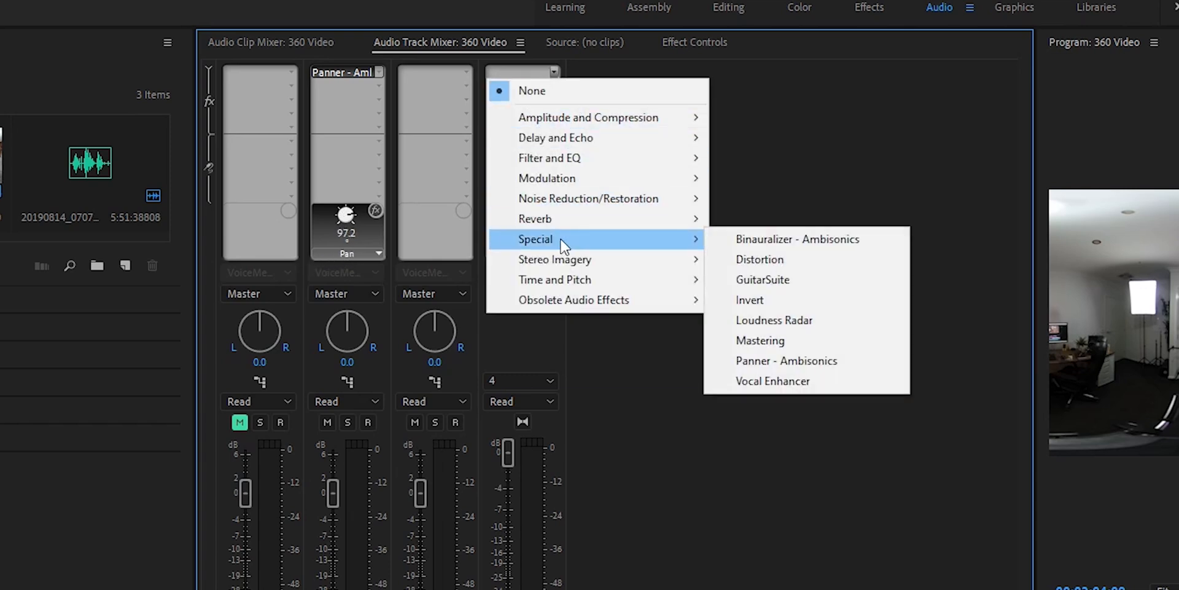
pyautogui.click(798, 238)
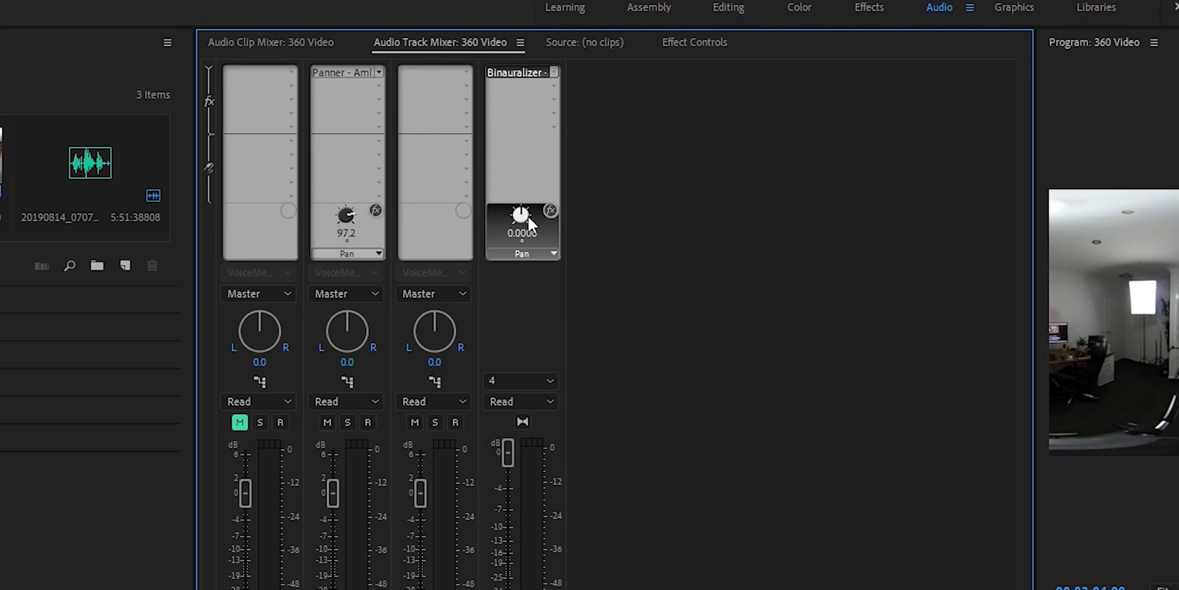